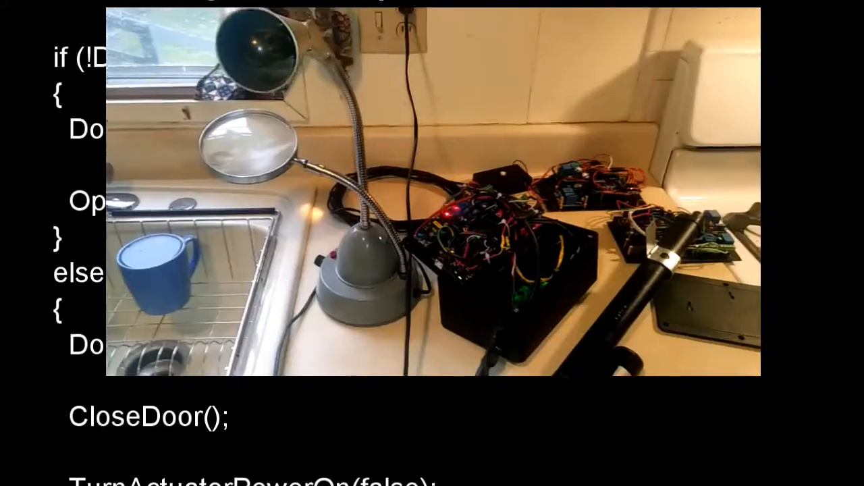
pyautogui.scroll(-3)
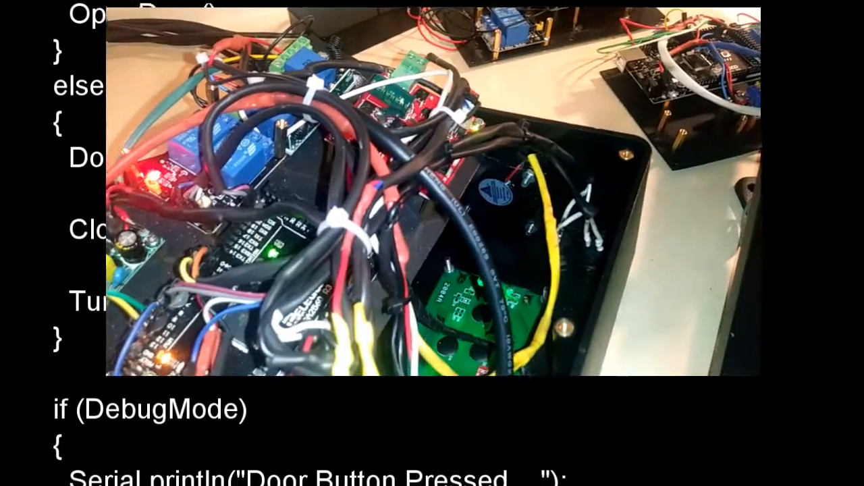